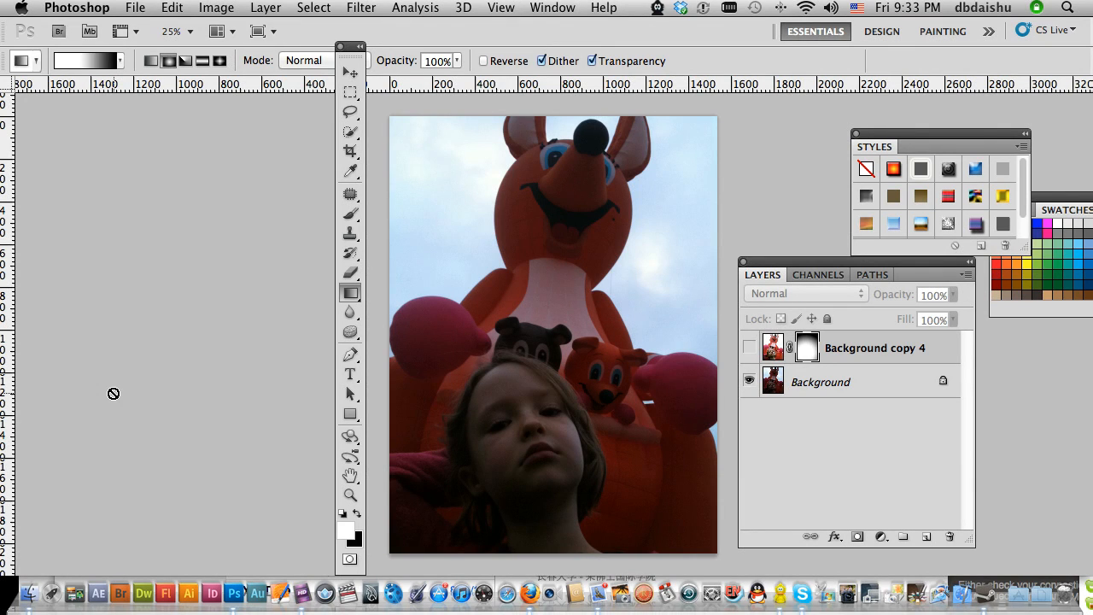
{"action": "mouse_move", "coordinate": [166, 392]}
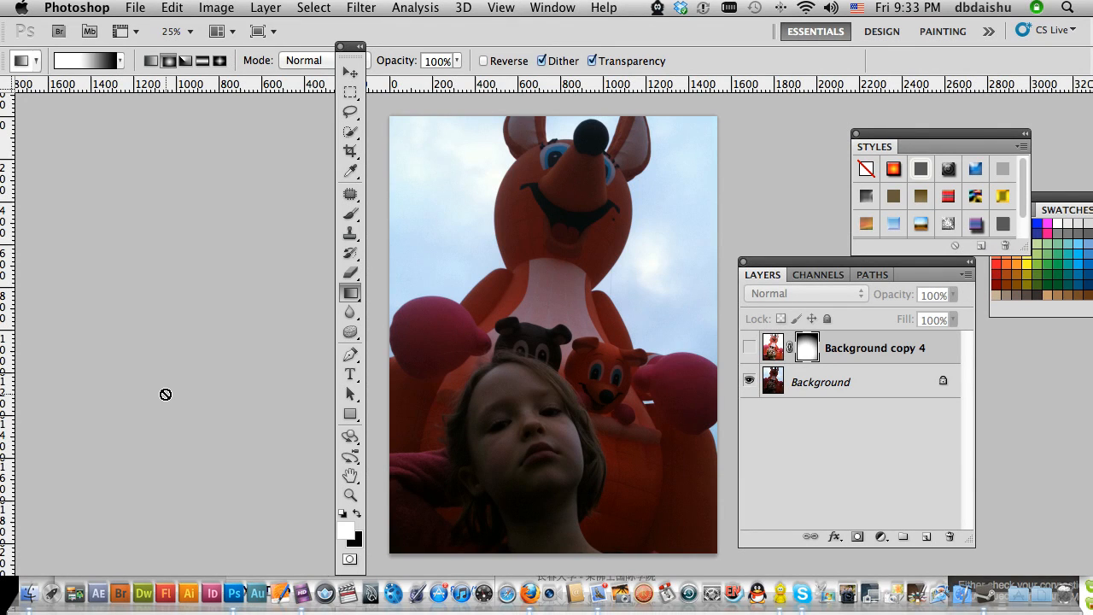
{"action": "mouse_move", "coordinate": [609, 495]}
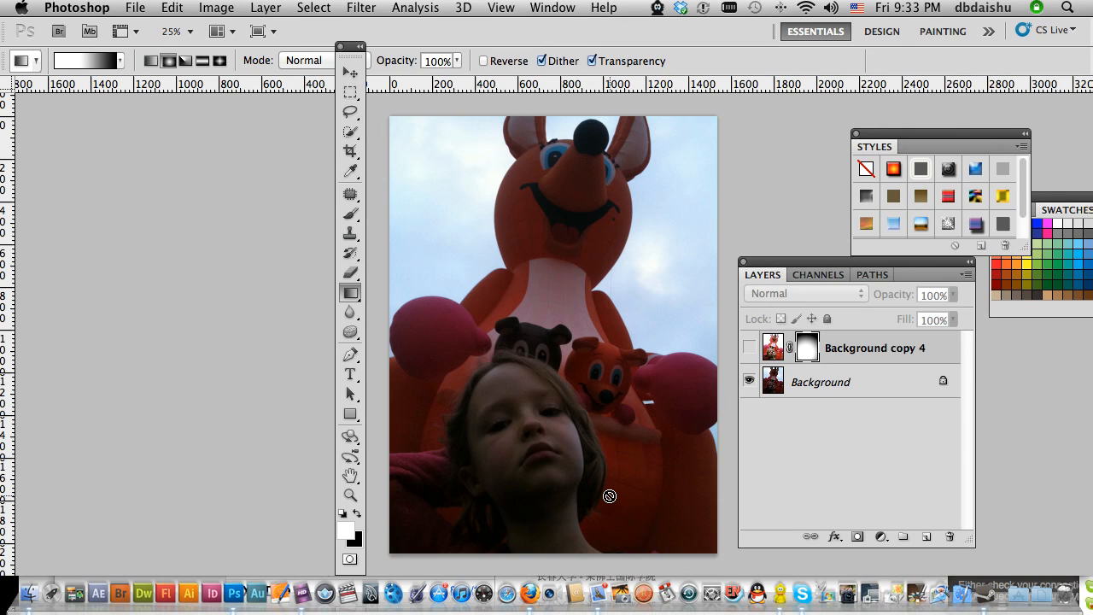
{"action": "mouse_move", "coordinate": [587, 493]}
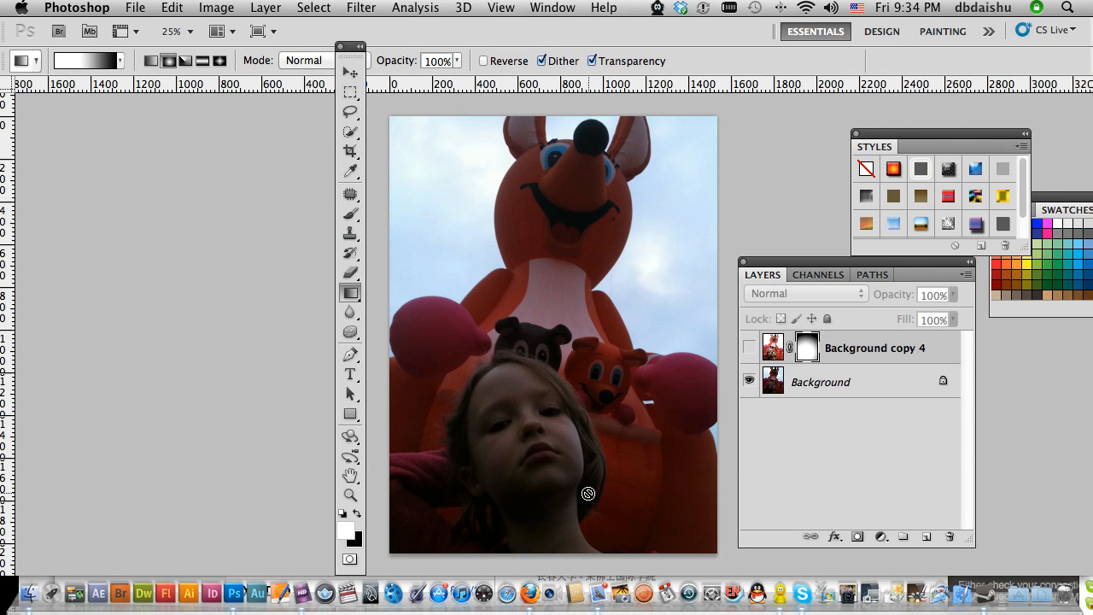
{"action": "mouse_move", "coordinate": [437, 386]}
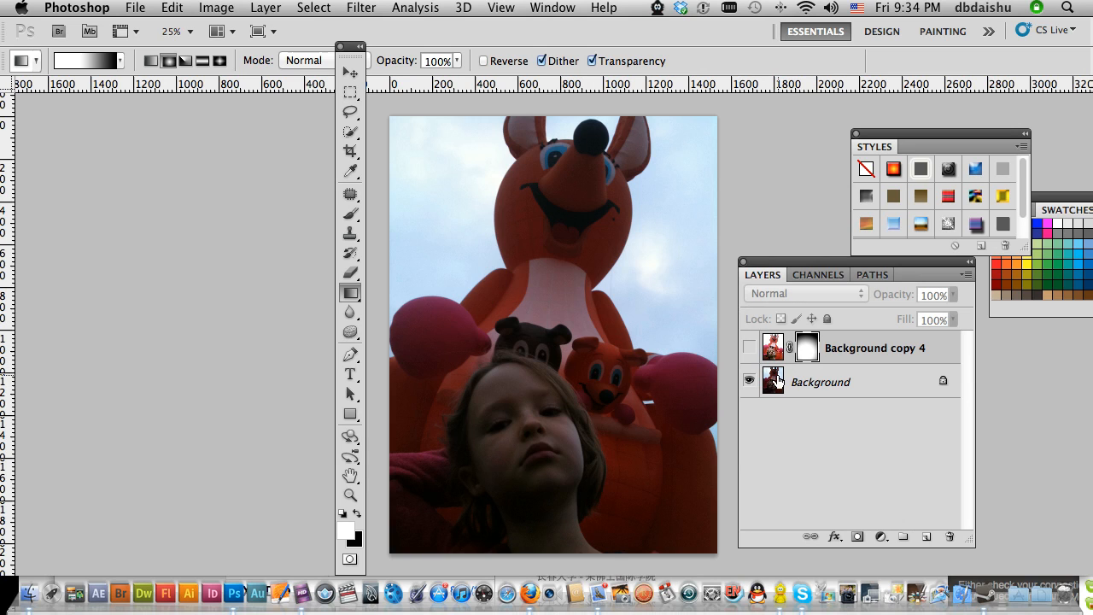
Step: Toggle Background copy 4's visibility to compare the brightened masked copy against the dark original
{"action": "left_click", "coordinate": [747, 347]}
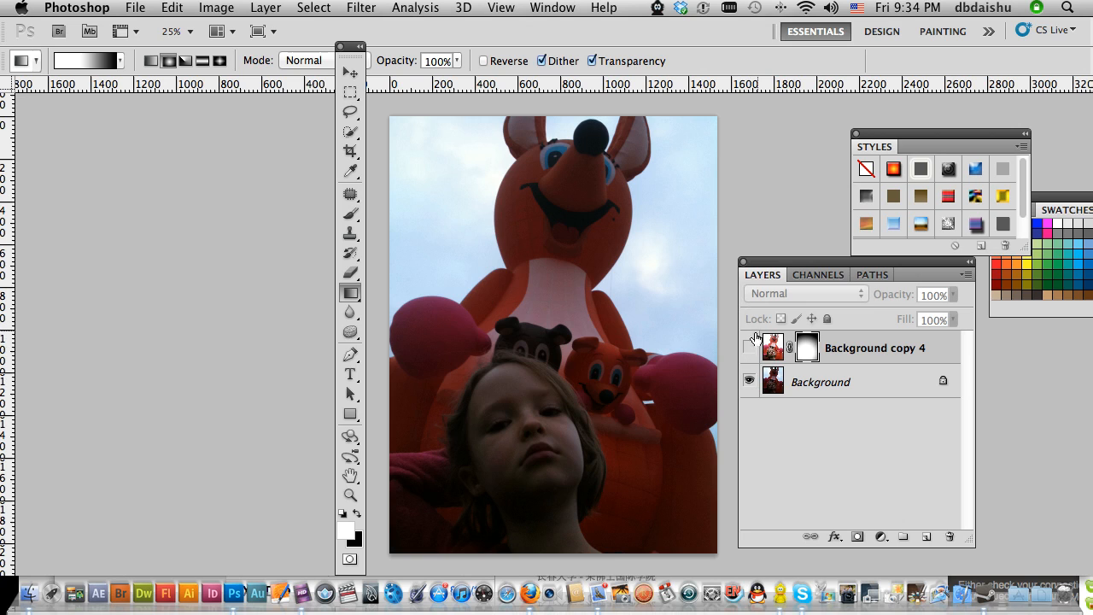
{"action": "left_click", "coordinate": [749, 350]}
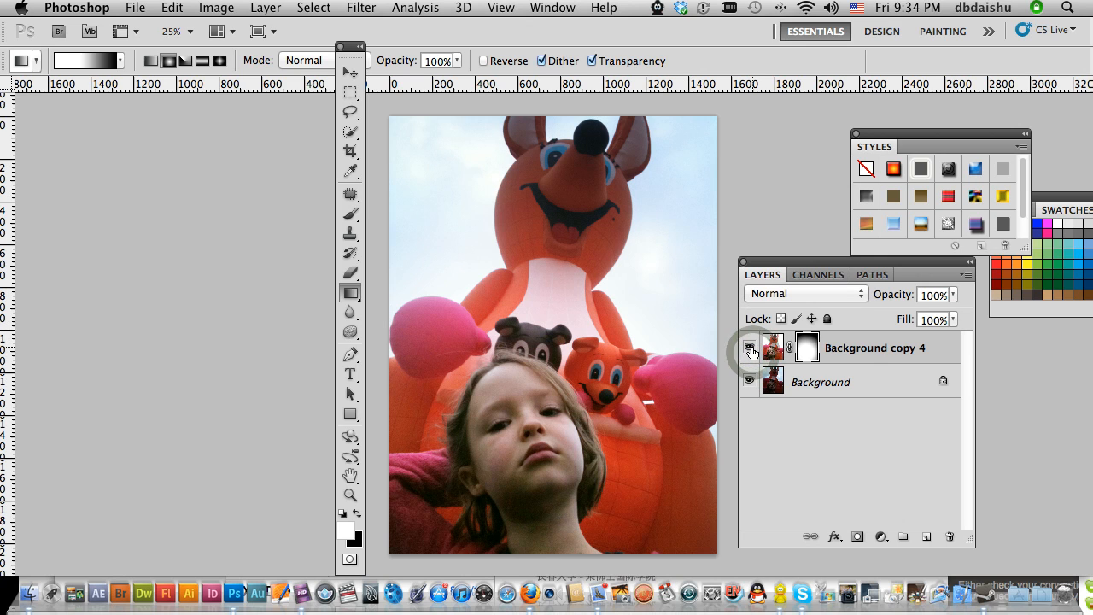
{"action": "mouse_move", "coordinate": [750, 348]}
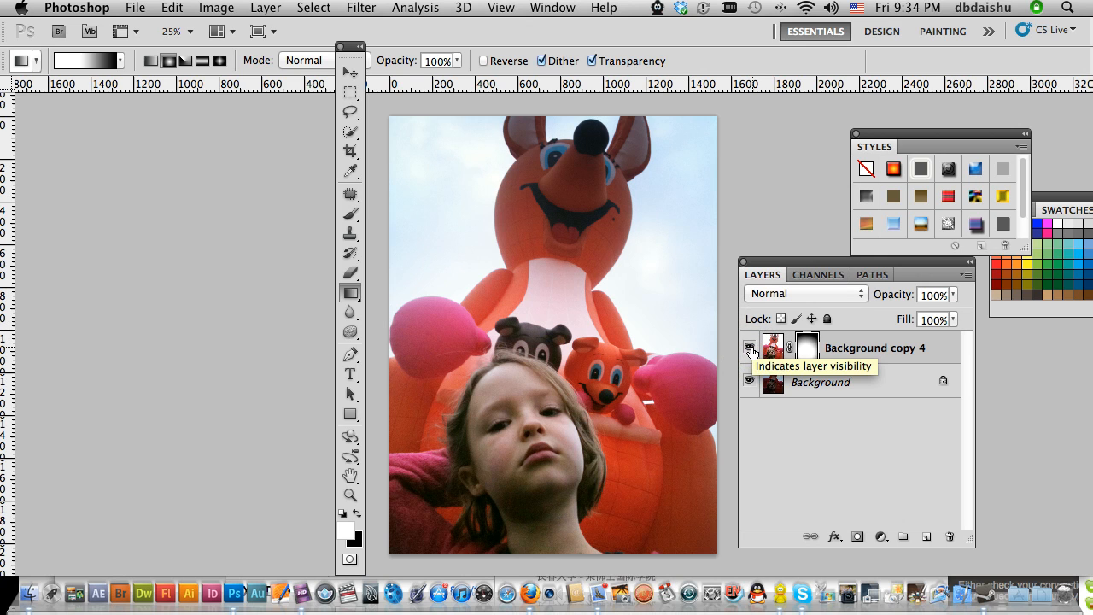
{"action": "left_click", "coordinate": [749, 349]}
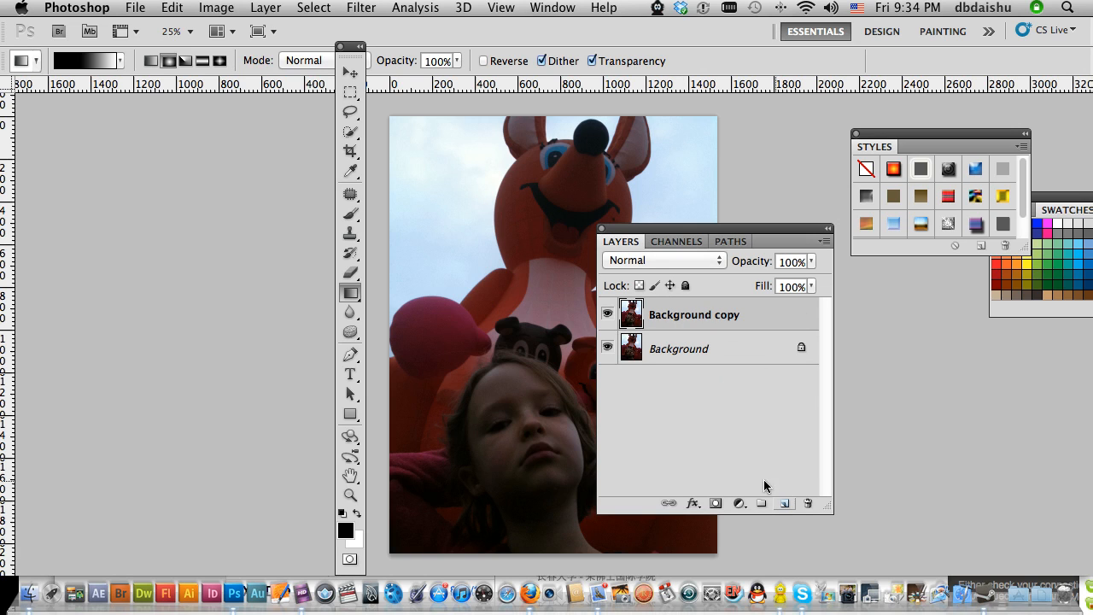
{"action": "mouse_move", "coordinate": [674, 263]}
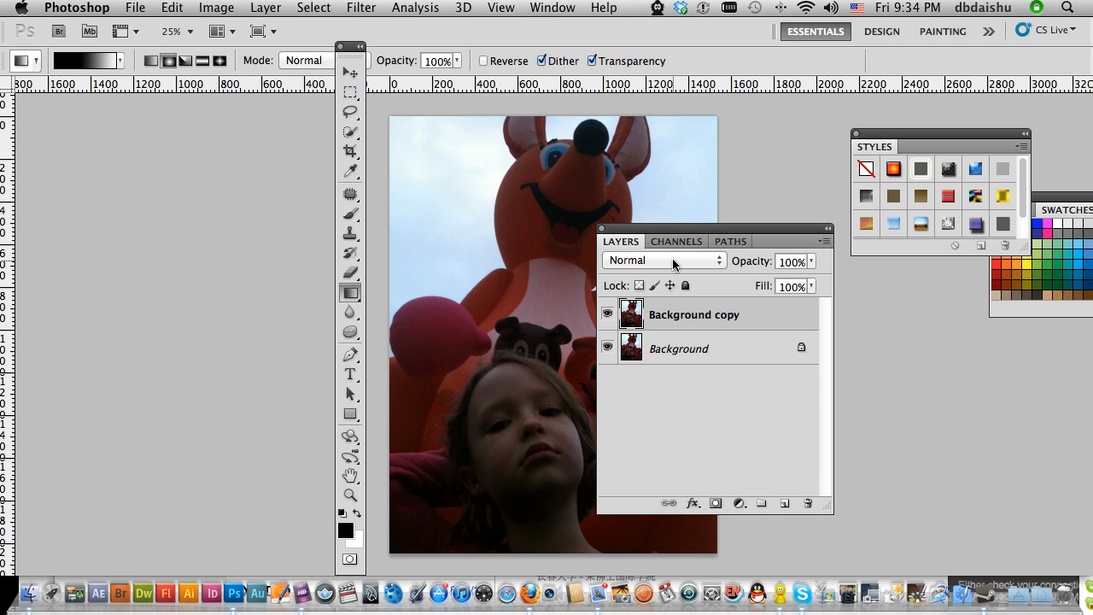
Step: Set the Background copy layer's blend mode to Screen so the photo brightens
{"action": "left_click", "coordinate": [664, 260]}
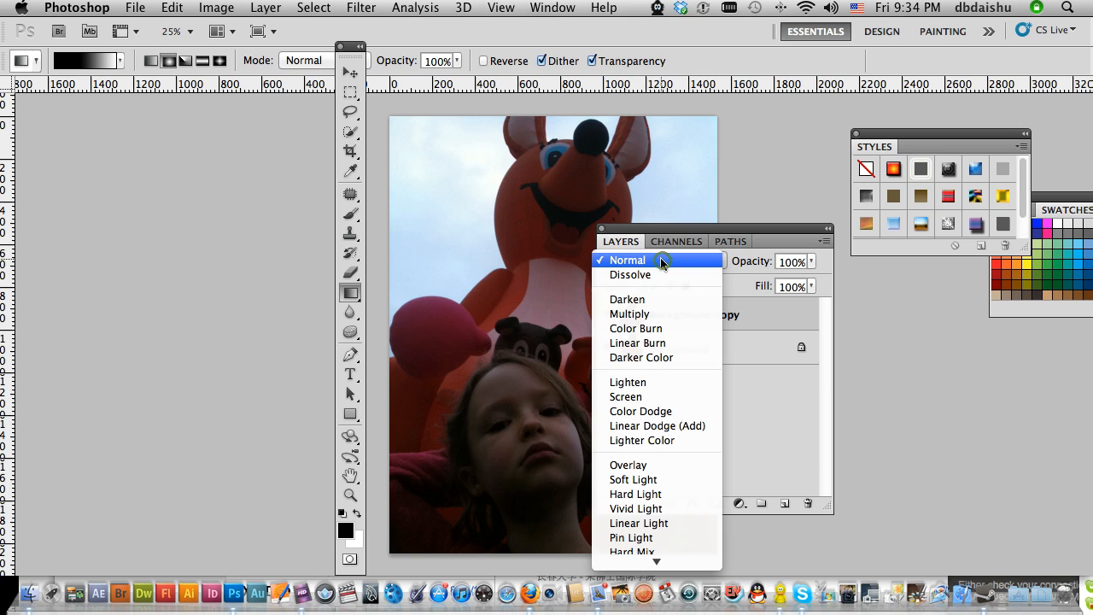
{"action": "left_click", "coordinate": [628, 259]}
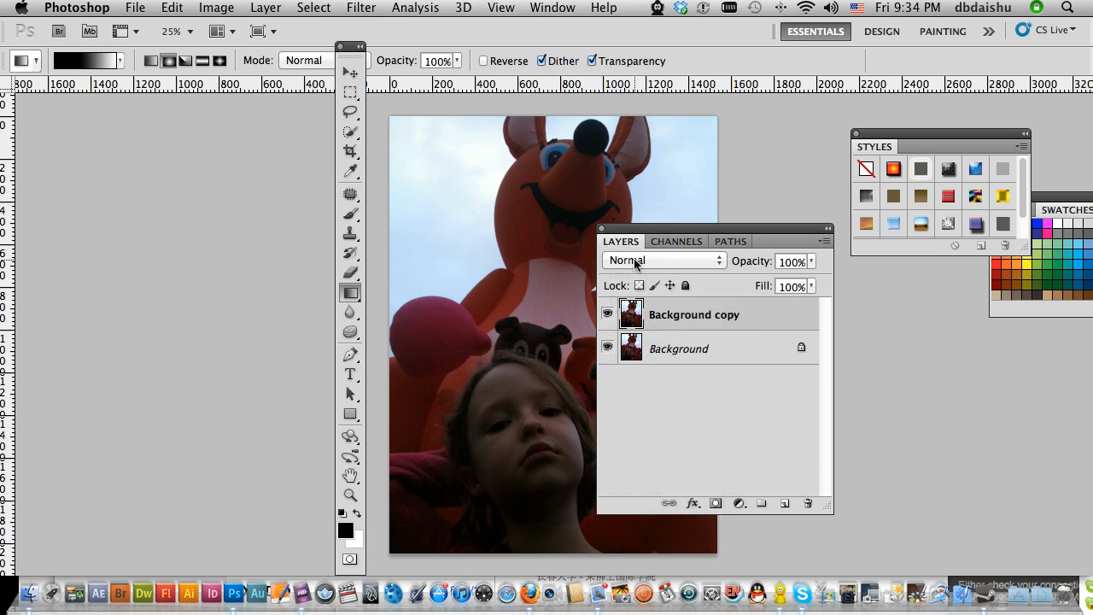
{"action": "left_click", "coordinate": [662, 259]}
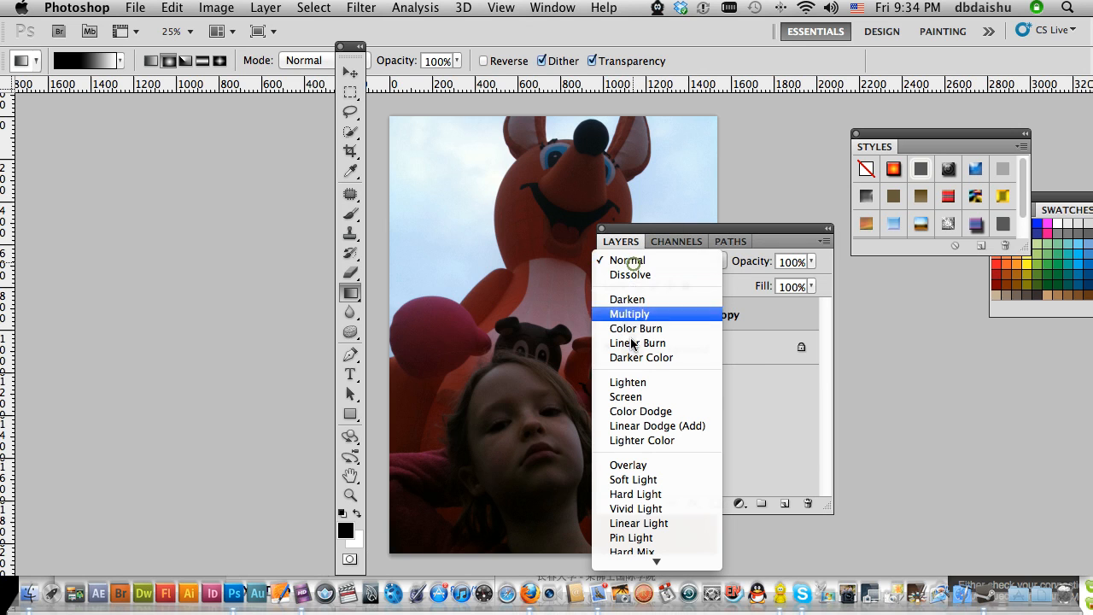
{"action": "mouse_move", "coordinate": [625, 396]}
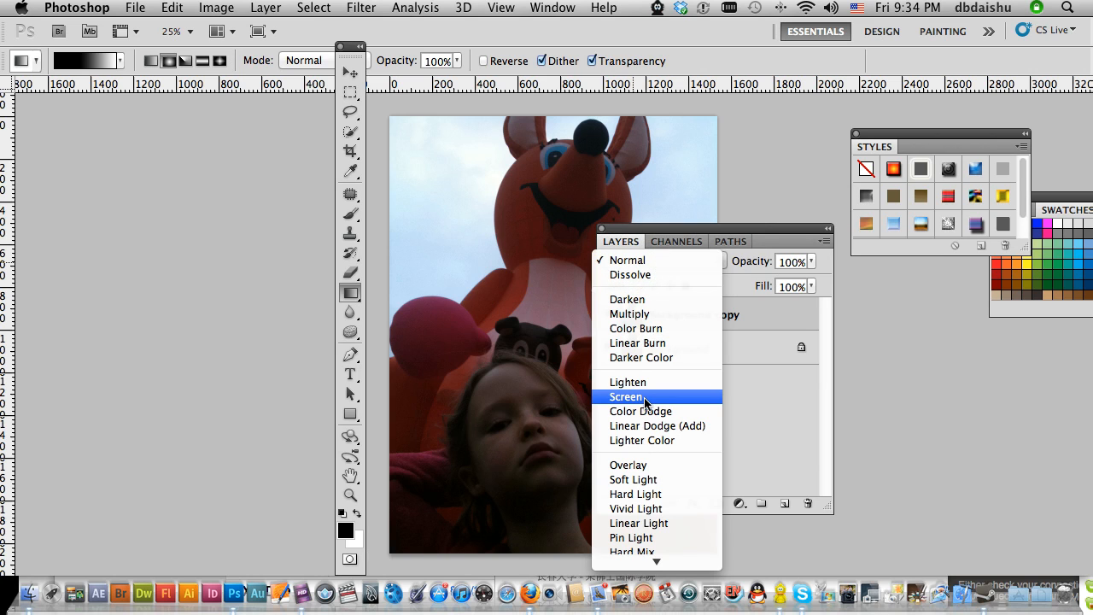
{"action": "left_click", "coordinate": [629, 396]}
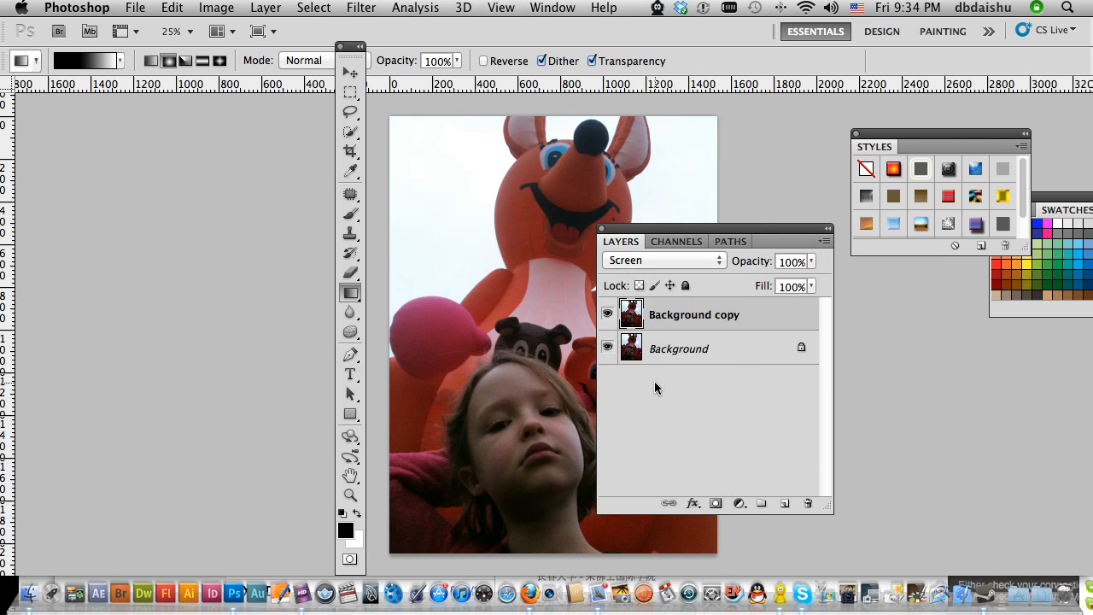
Step: Duplicate the screen-blended layer onto the New Layer icon to brighten the photo further
{"action": "left_click_drag", "start_coordinate": [621, 240], "coordinate": [775, 232]}
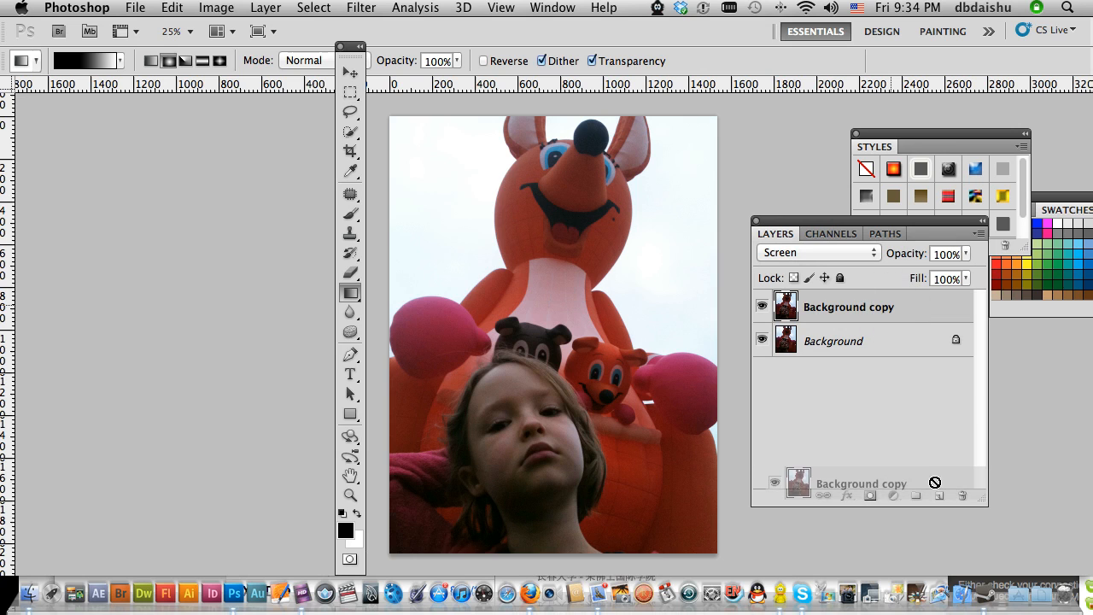
{"action": "left_click", "coordinate": [938, 495]}
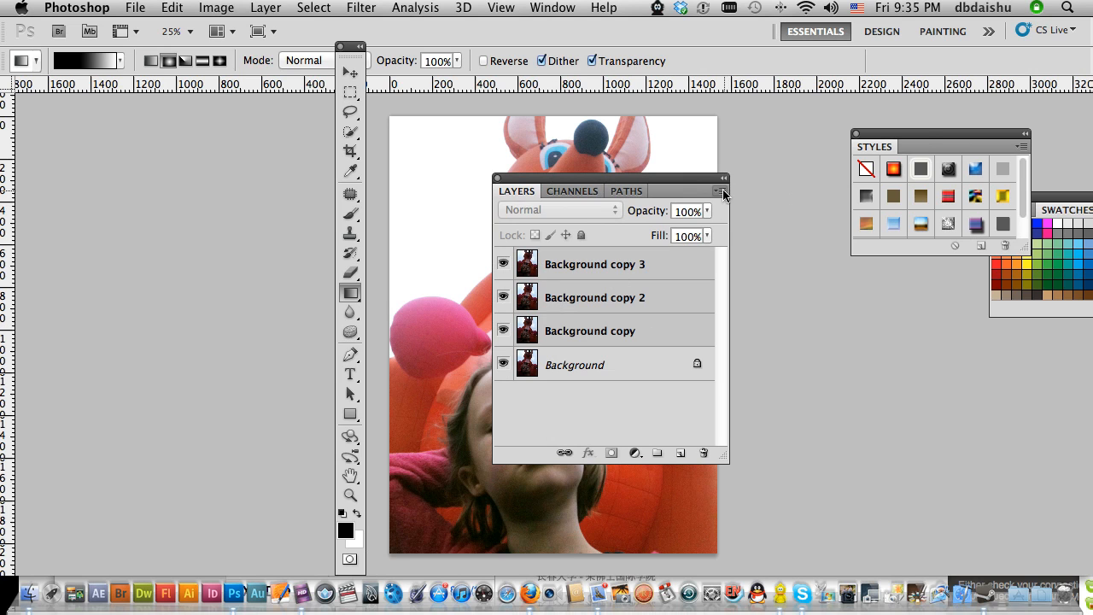
Step: Merge the three screen-blended copies into one layer, Background copy 3, via the Layers flyout menu
{"action": "left_click", "coordinate": [721, 191]}
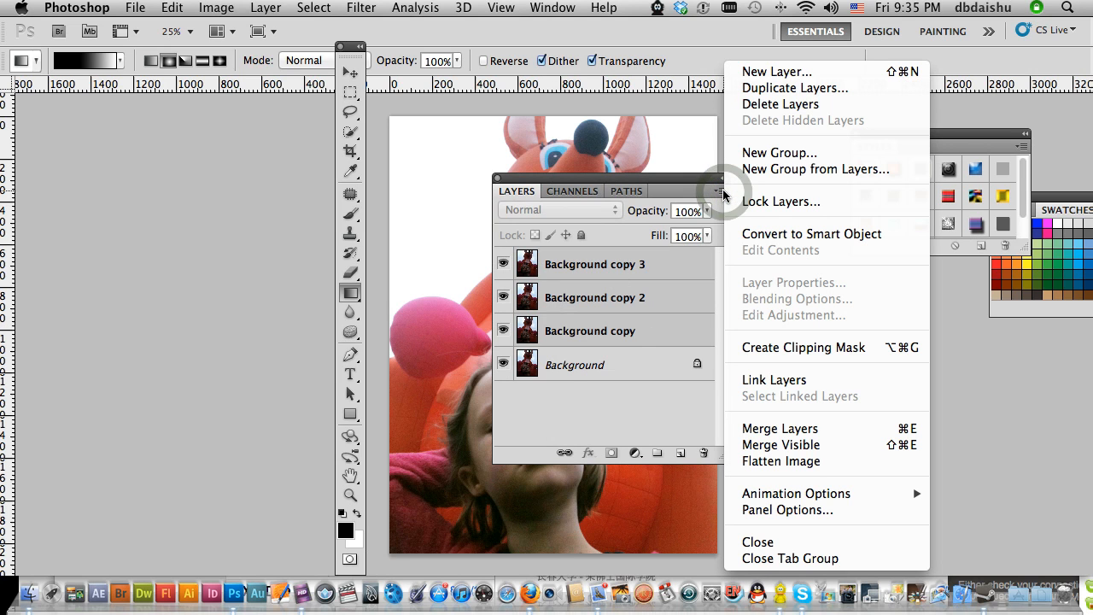
{"action": "mouse_move", "coordinate": [786, 428]}
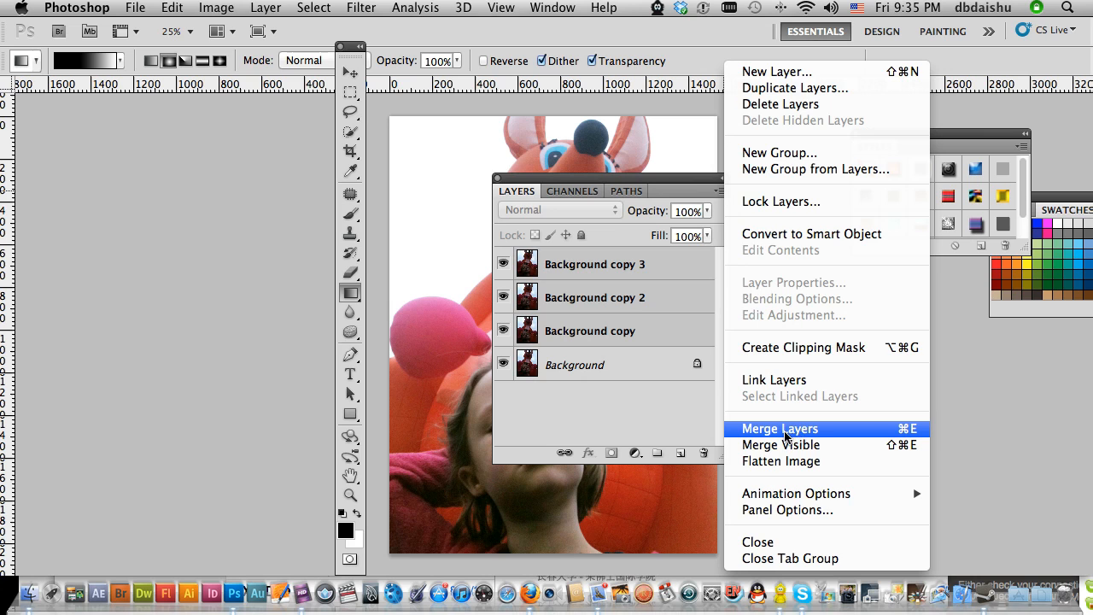
{"action": "mouse_move", "coordinate": [862, 437]}
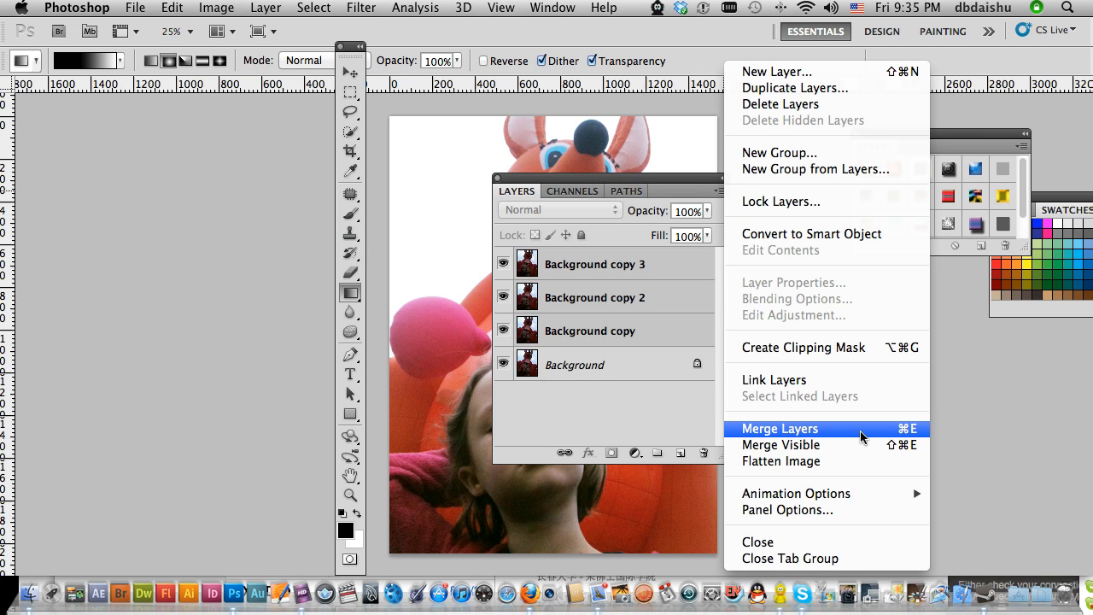
{"action": "left_click", "coordinate": [779, 428]}
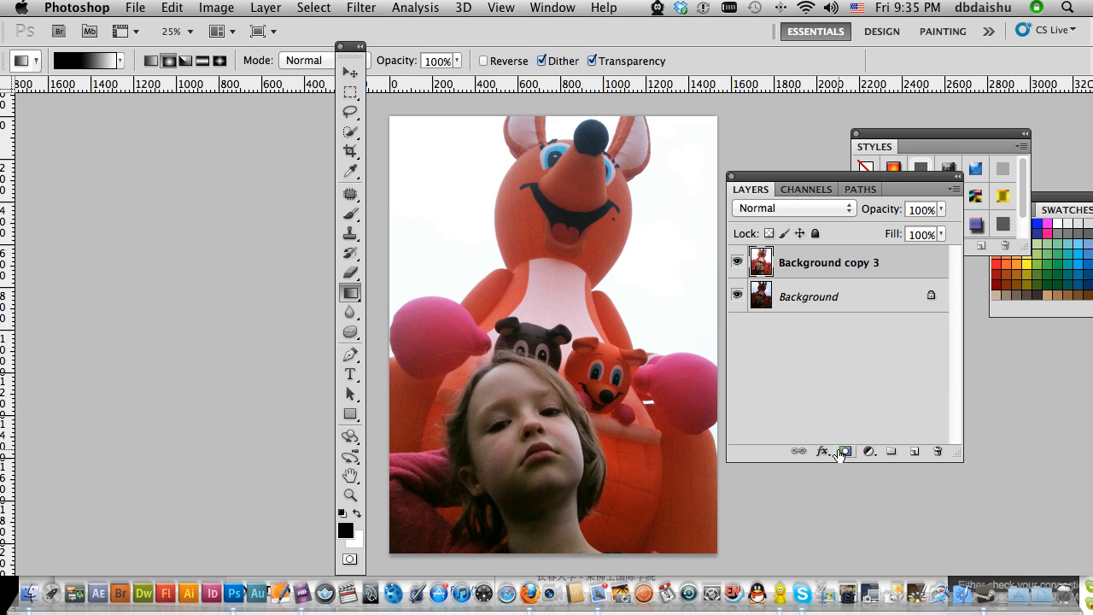
{"action": "mouse_move", "coordinate": [845, 450]}
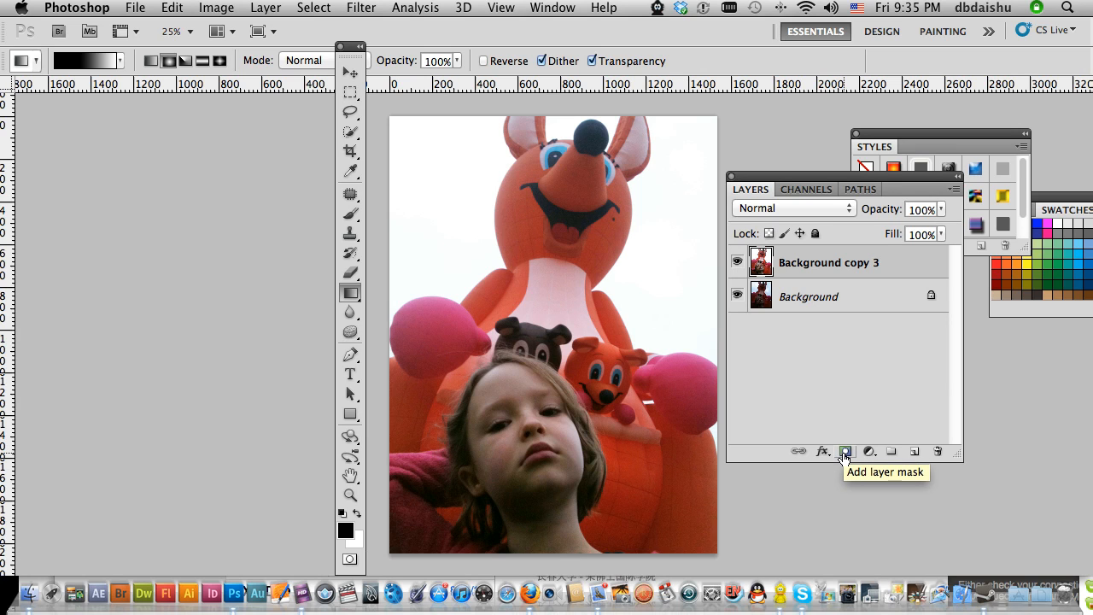
Step: Add a white layer mask to the merged Background copy 3 layer
{"action": "left_click", "coordinate": [845, 451]}
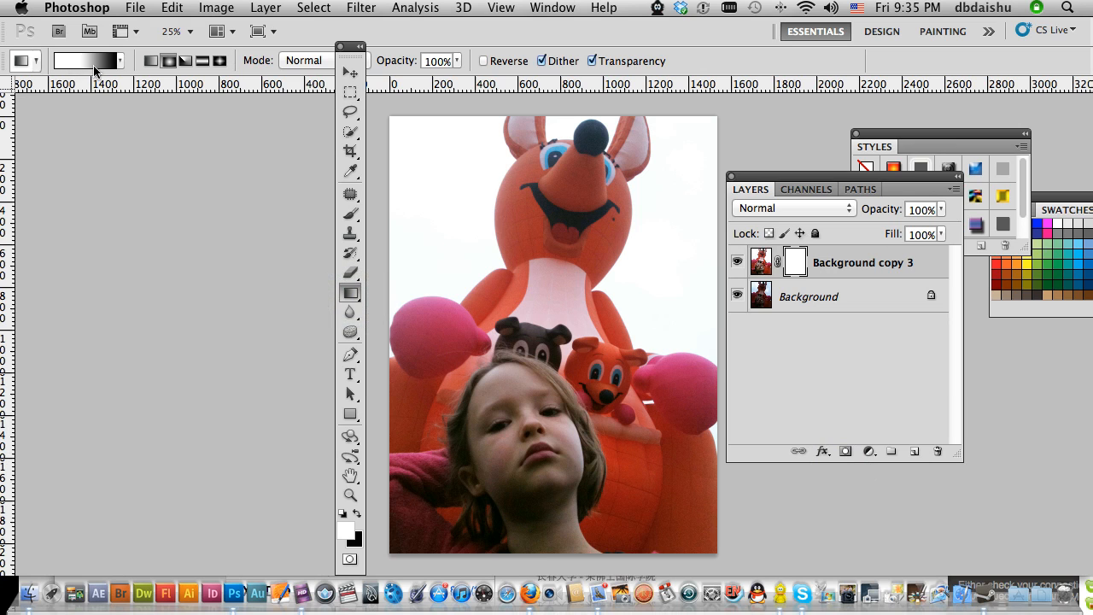
Step: Edit the gradient in the Gradient Editor and confirm it for painting the layer mask
{"action": "left_click", "coordinate": [82, 60]}
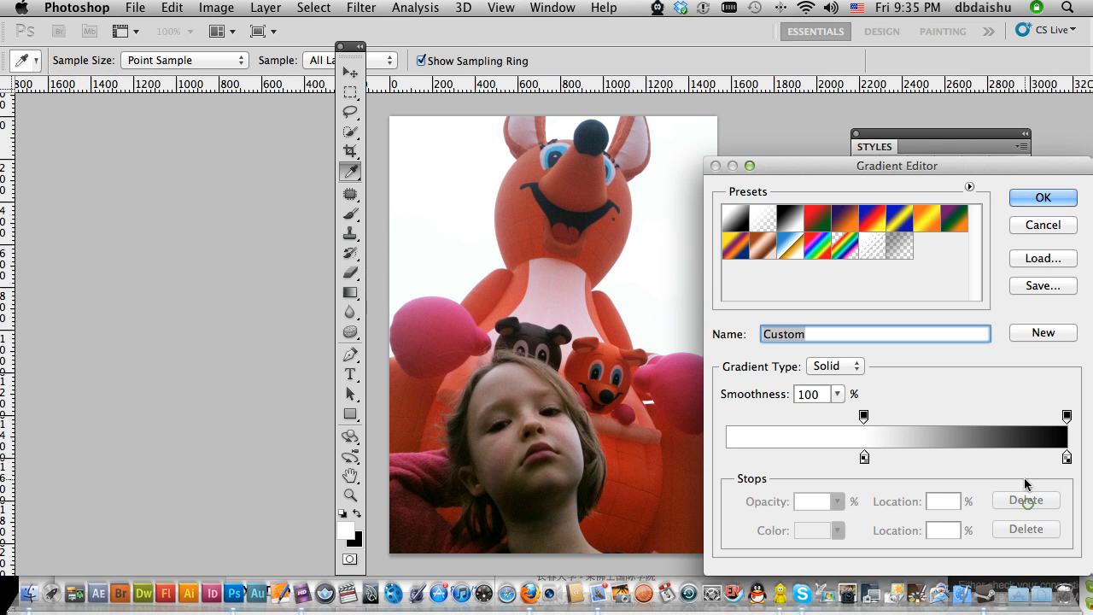
{"action": "left_click", "coordinate": [1042, 198]}
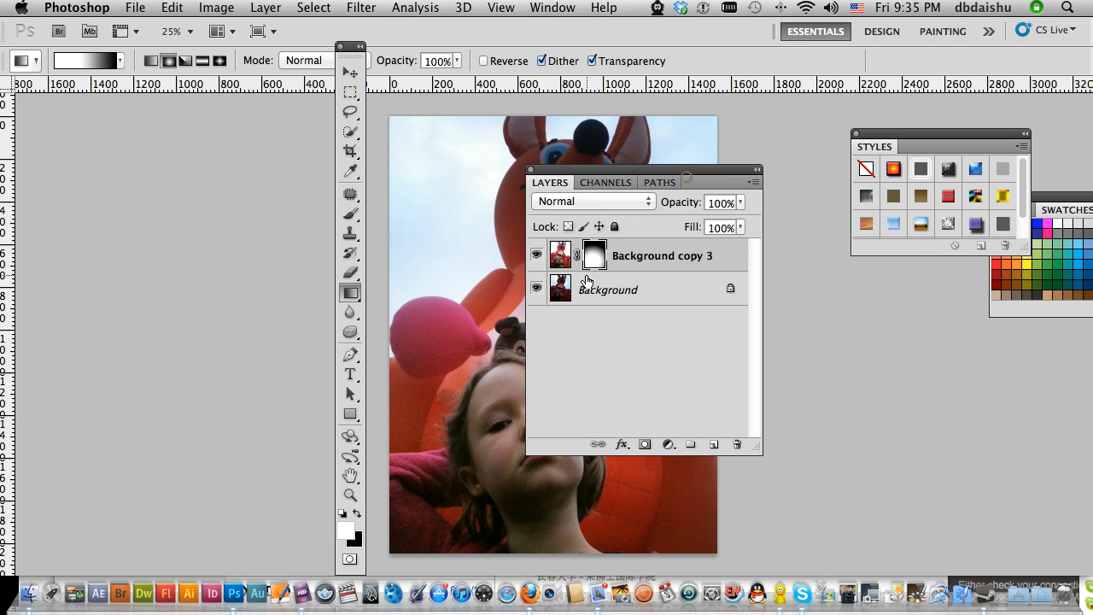
{"action": "mouse_move", "coordinate": [621, 217]}
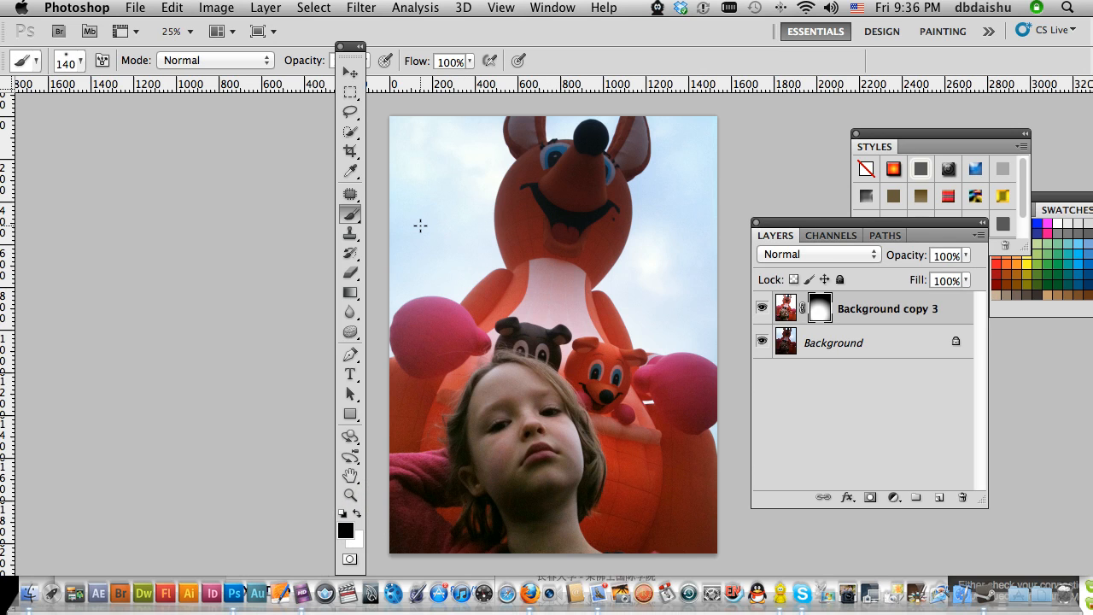
{"action": "mouse_move", "coordinate": [584, 264]}
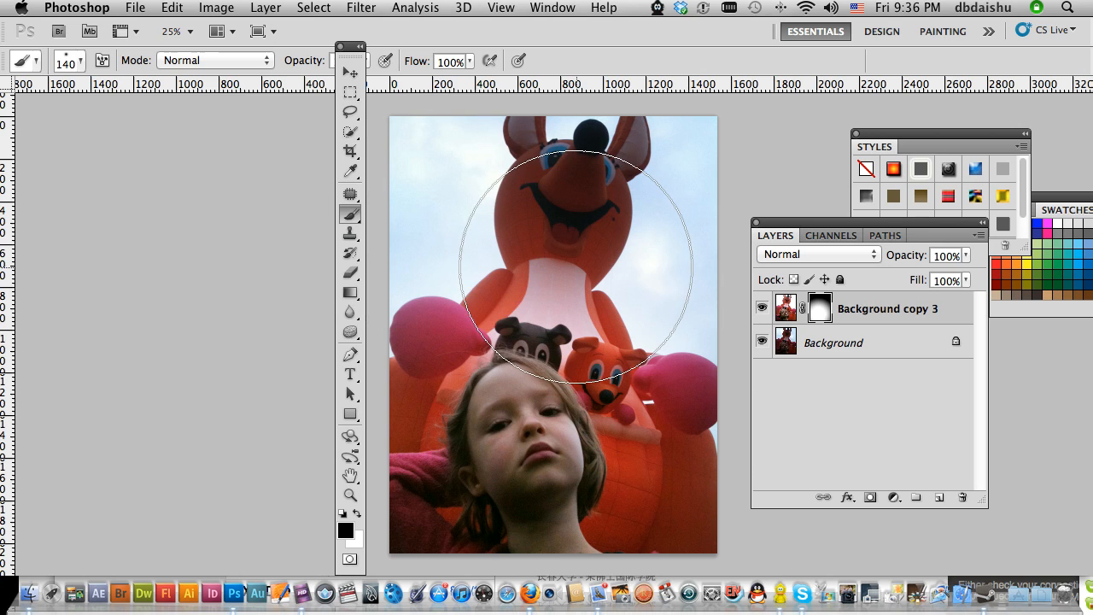